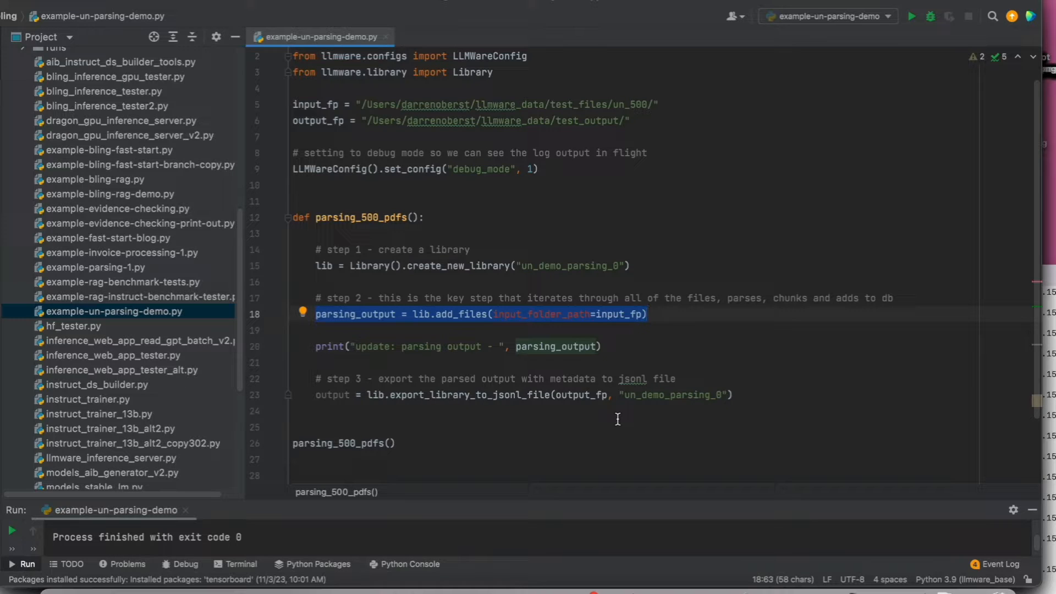
- Run the example-un-parsing-demo script from the Run menu to start parsing the 500 PDFs
{"action": "left_click", "coordinate": [537, 417]}
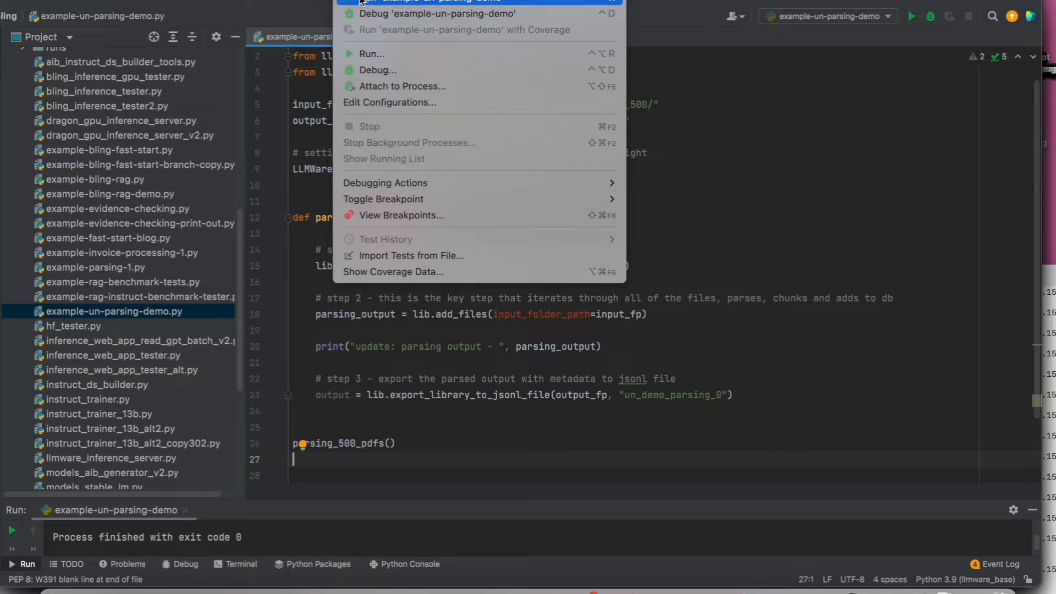
{"action": "left_click", "coordinate": [371, 54]}
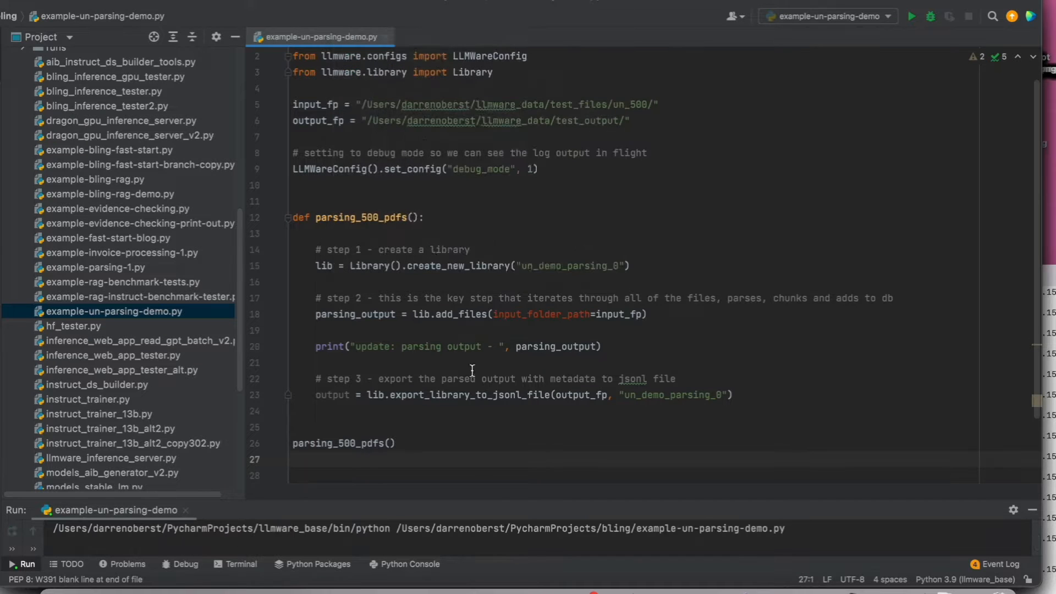